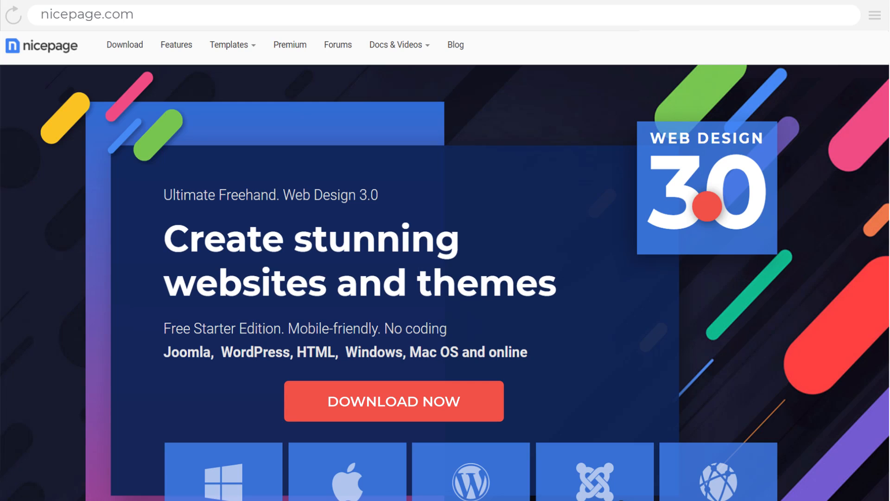
mouse_move(488, 423)
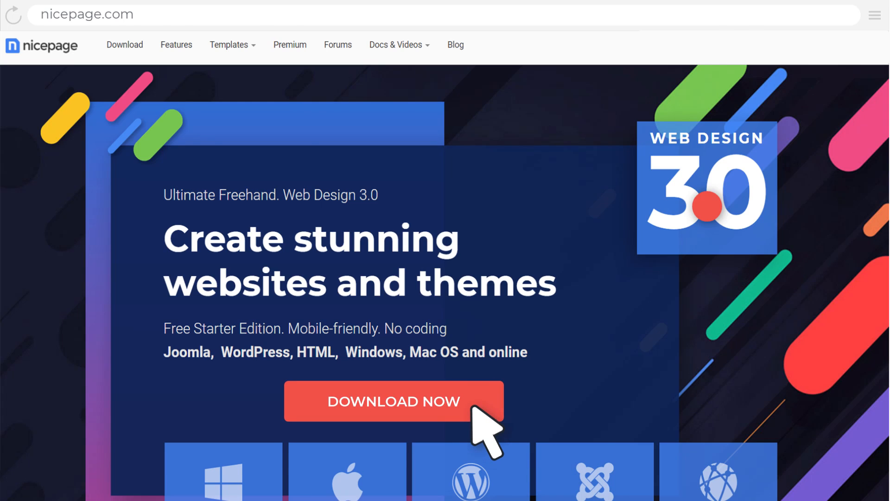
- Open the Create New Website dialog and scroll down through the template thumbnails
left_click(393, 401)
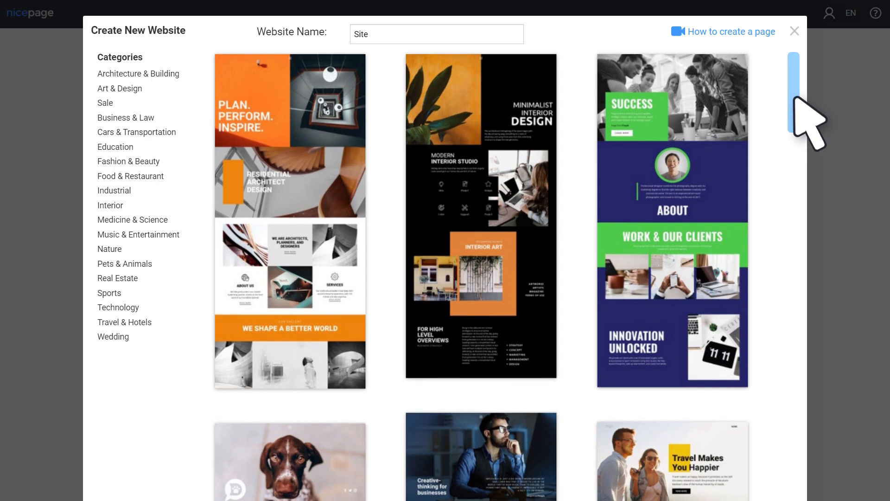
scroll("down", 3)
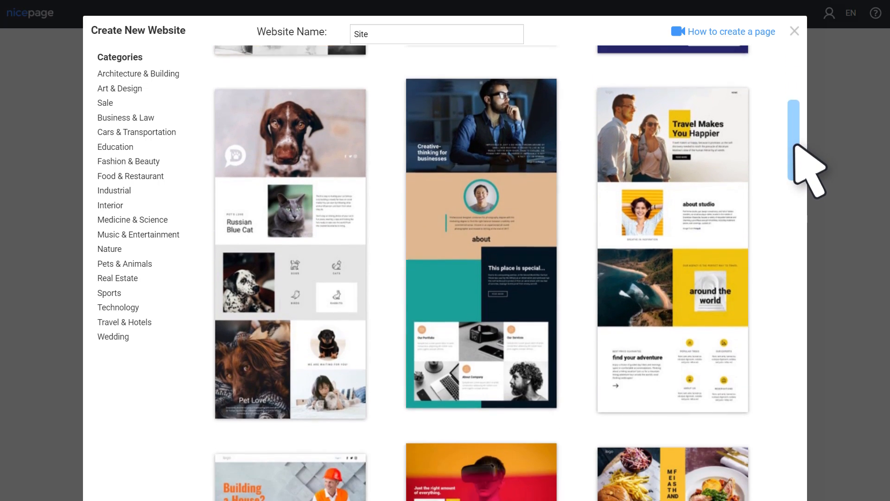
scroll("down", 3)
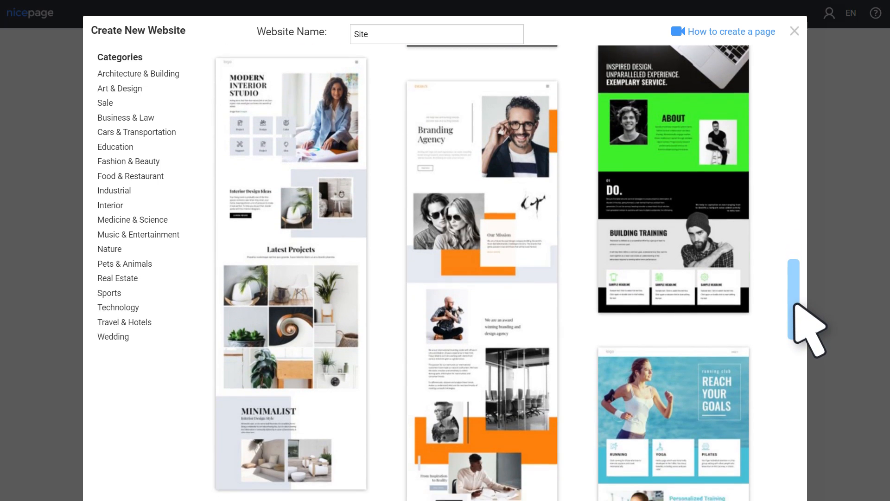
scroll("down", 3)
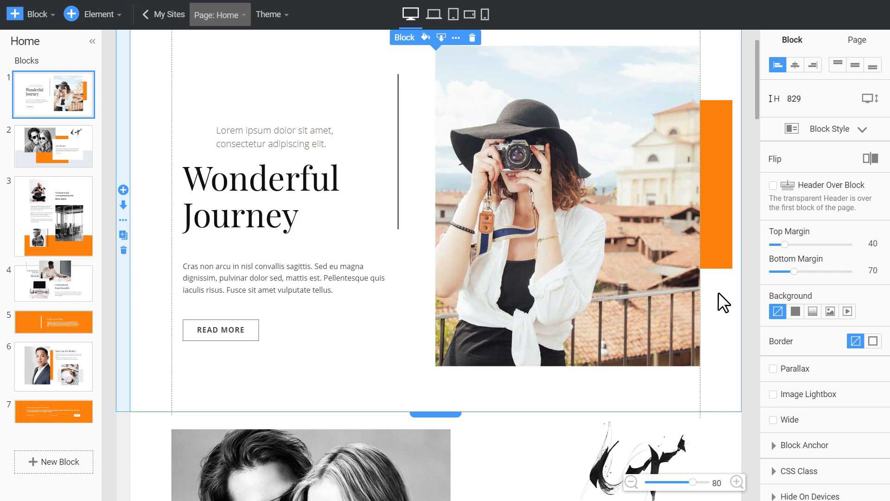
- Open the branding-agency template with the 'Wonderful Journey' Home page in the editor
left_click(830, 129)
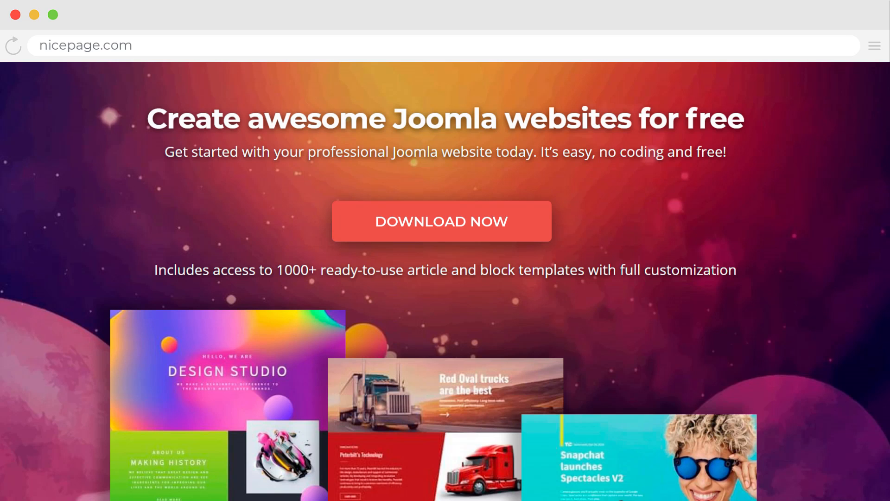
- Download NicepageInstallation.exe via Download Now on the nicepage.com Joomla landing page
left_click(440, 221)
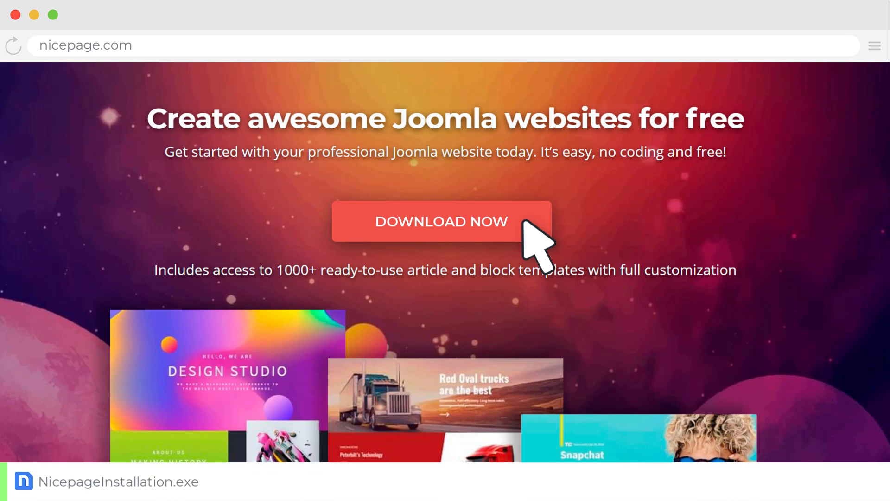